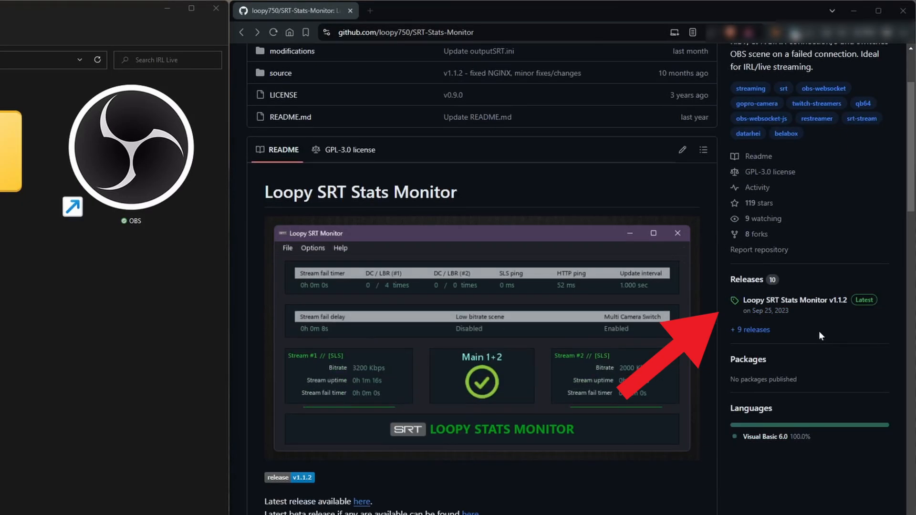
Download the Windows portable zip of Loopy SRT Stats Monitor v1.1.2 from its release page.
left_click(790, 300)
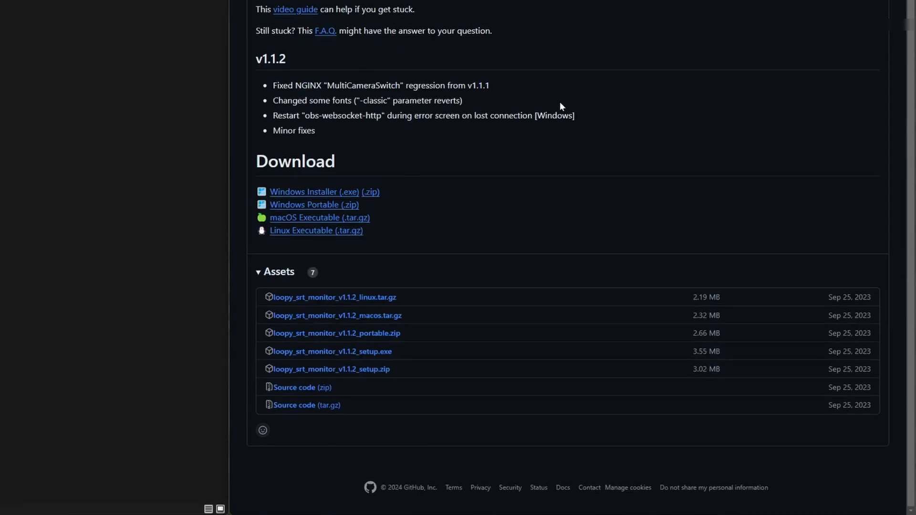
mouse_move(314, 204)
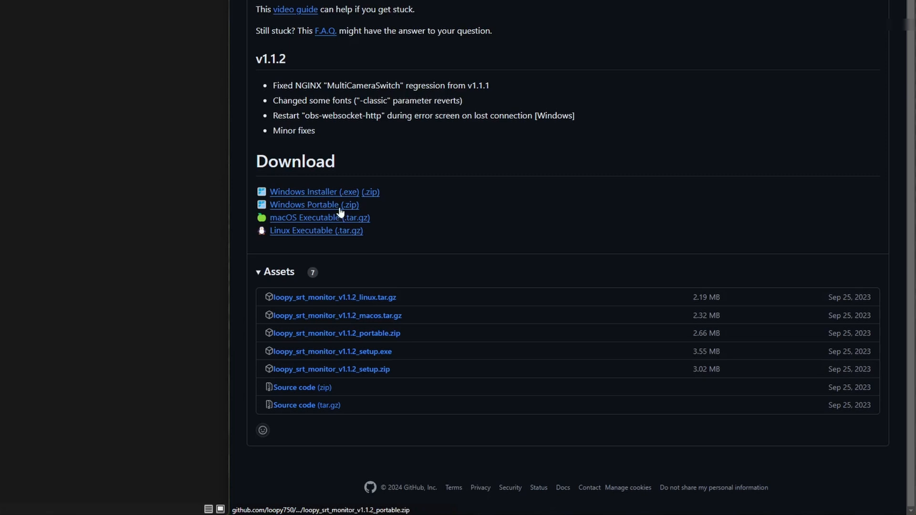
left_click(314, 205)
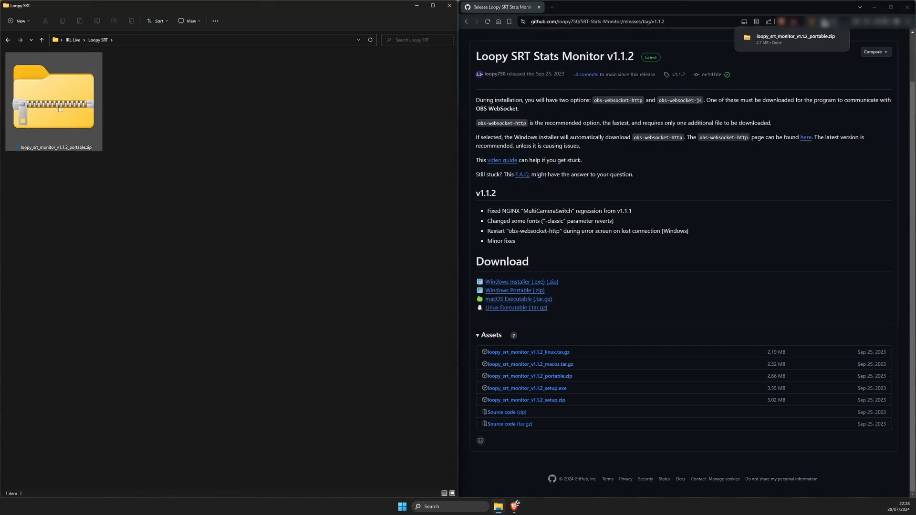
Unpack the portable zip and create a shortcut to loopy_srt_monitor.exe.
double_click(54, 98)
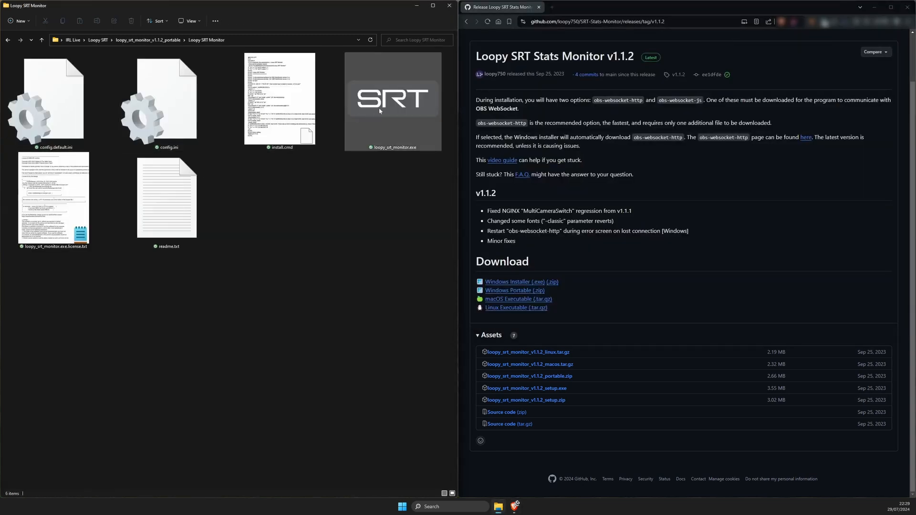
right_click(393, 99)
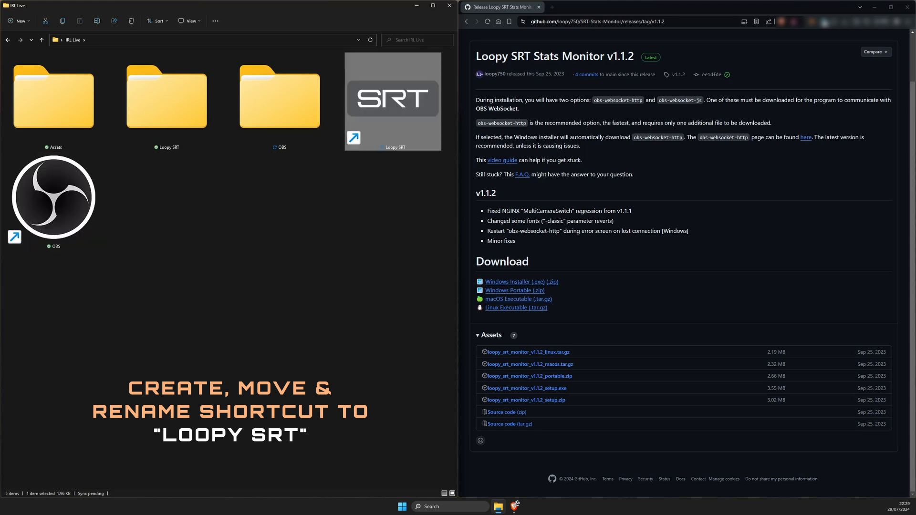
Launch Loopy SRT Stats Monitor and run it anyway past the SmartScreen warning.
double_click(392, 99)
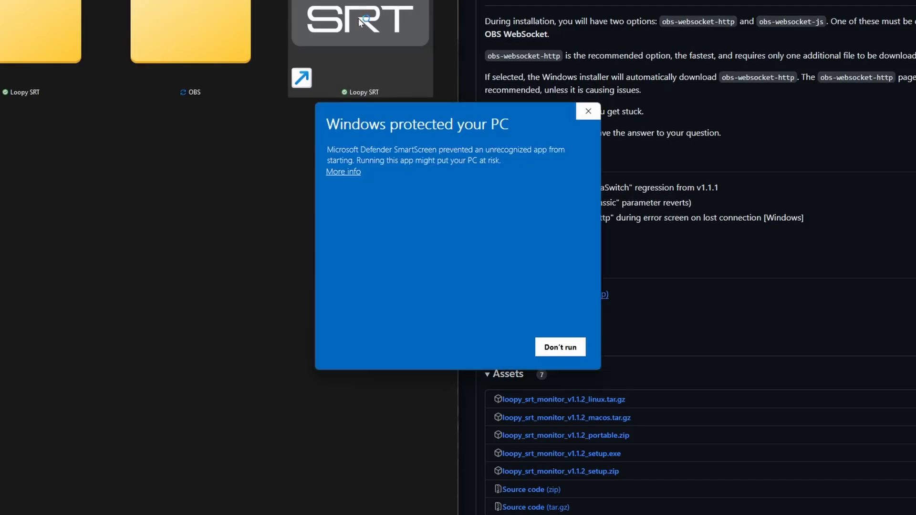
left_click(342, 170)
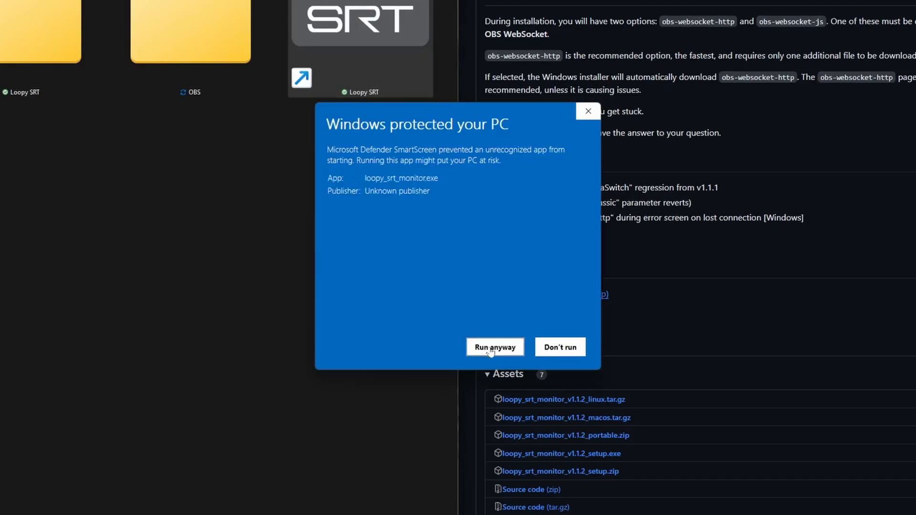
left_click(495, 347)
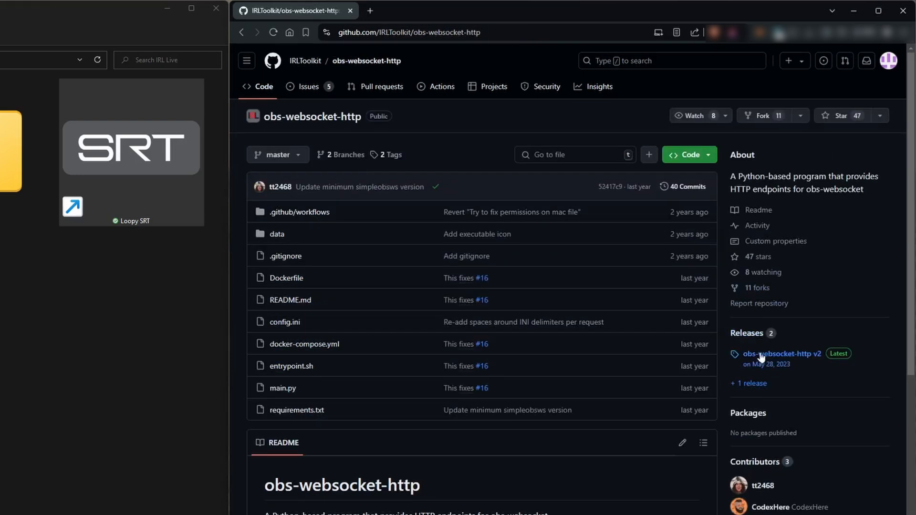
Save obs-websocket-http-v2-Windows.exe from the v2 release into the Loopy SRT Monitor folder.
left_click(782, 353)
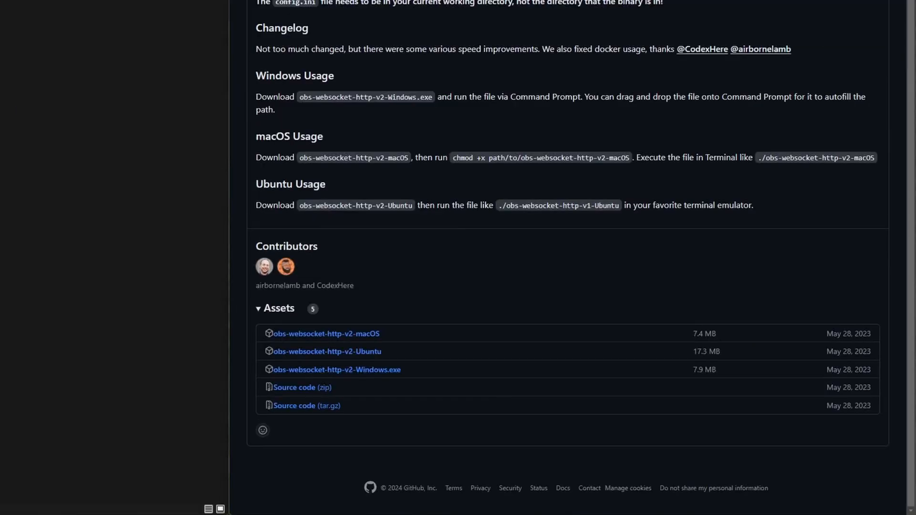
left_click(336, 369)
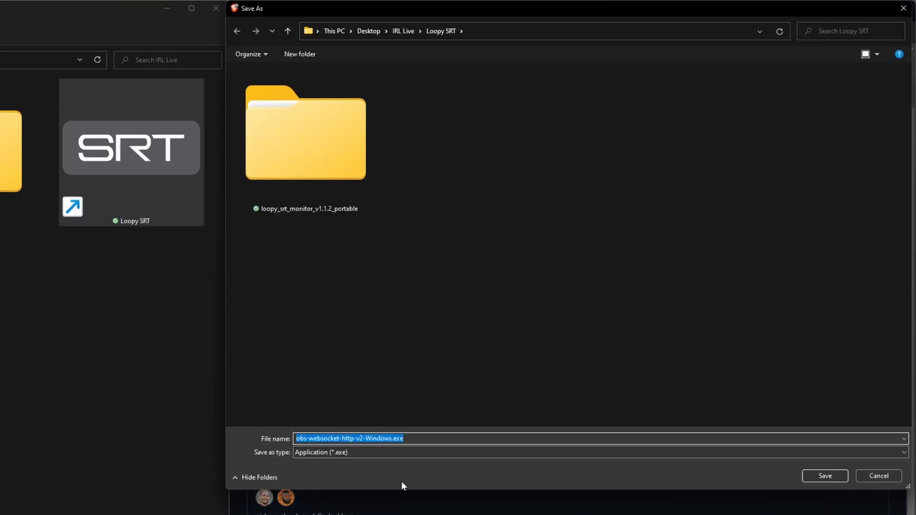
double_click(305, 137)
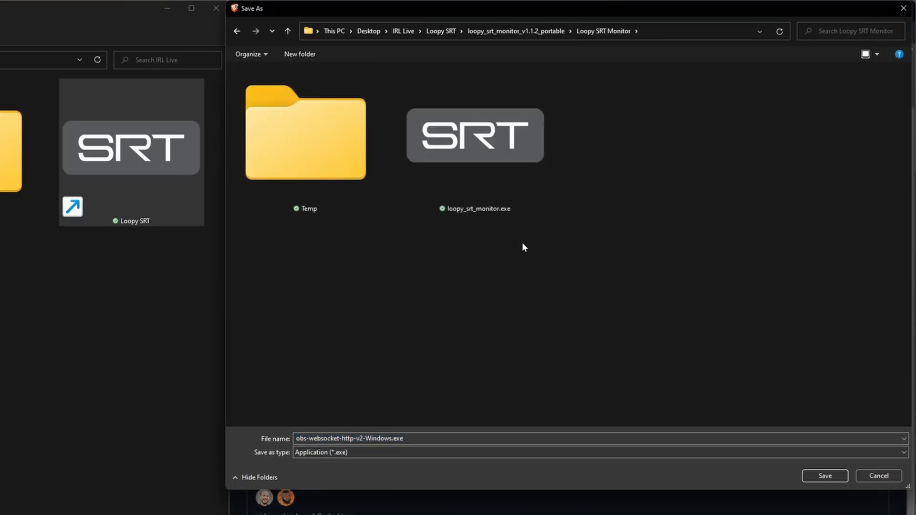
left_click(824, 476)
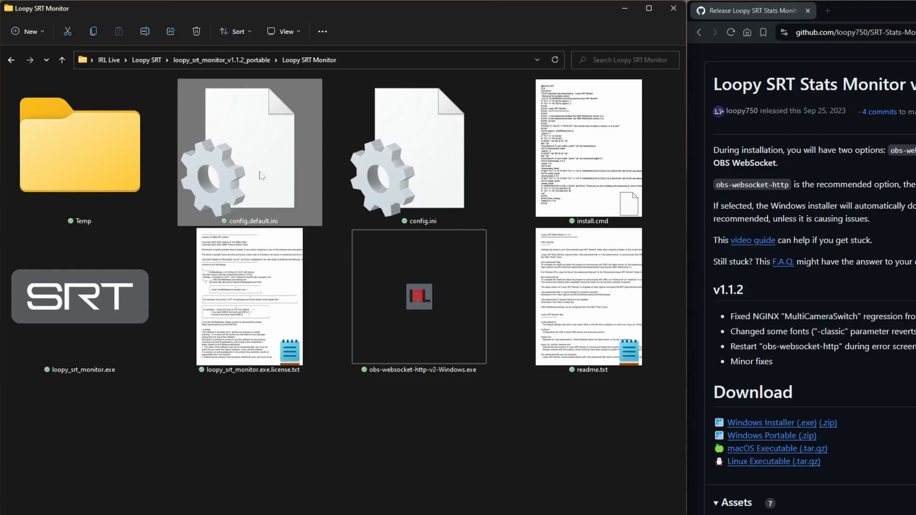
Open readme.txt and config.ini from the Loopy SRT Monitor folder in Notepad.
left_click(419, 151)
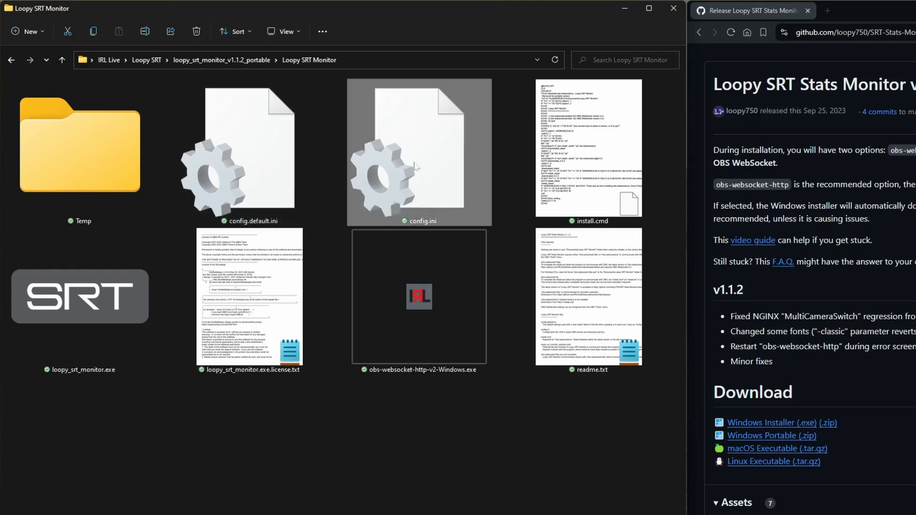
double_click(419, 152)
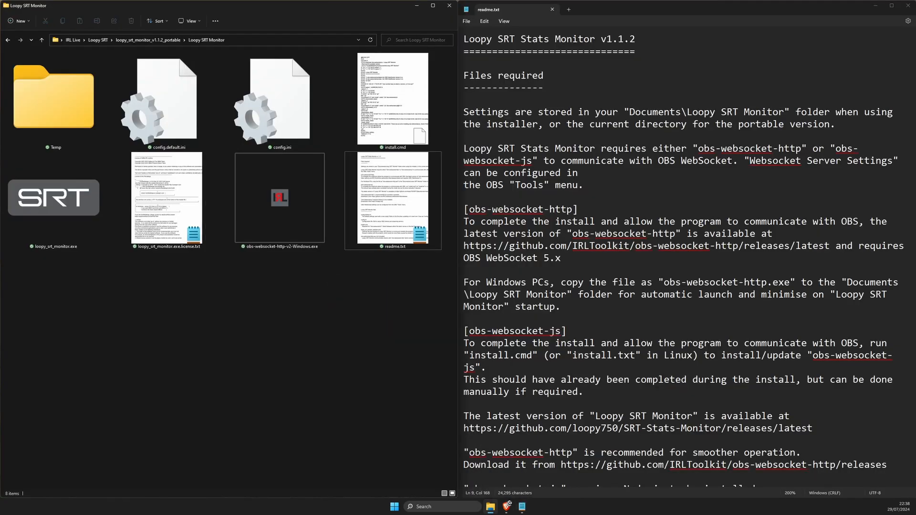
double_click(269, 99)
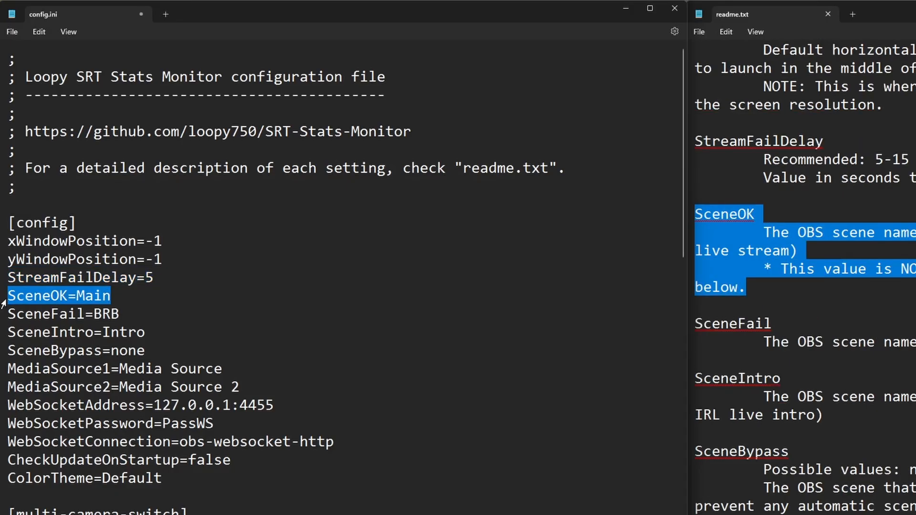
Set SceneOK to SCENE - CAM 1, SceneFail to SCENE - BRB and intro/bypass to SCENE - Starting Soon.
type("SCENE - CAM 1")
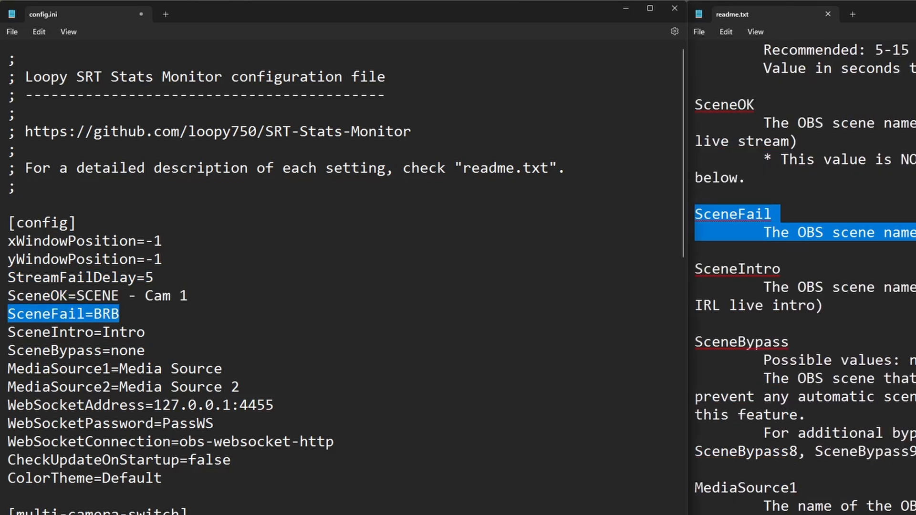
type("SCENE -")
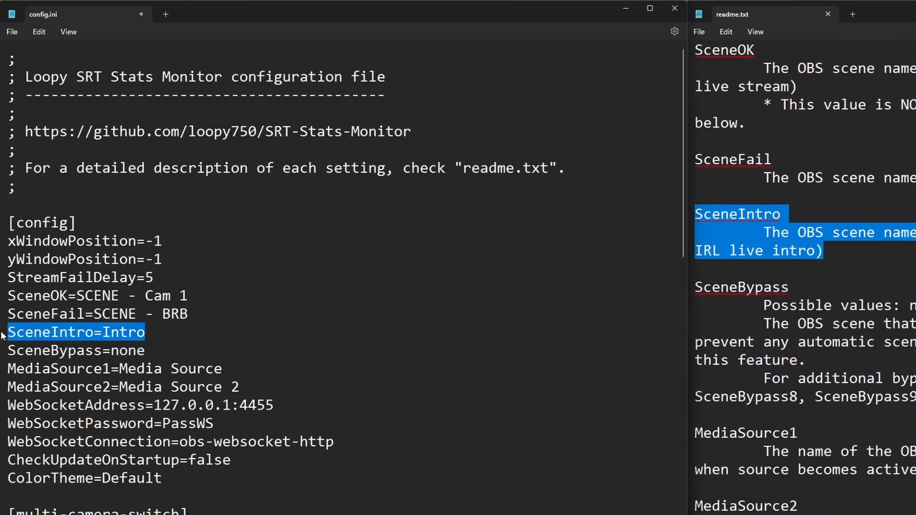
type("SCENE - Starting Soon")
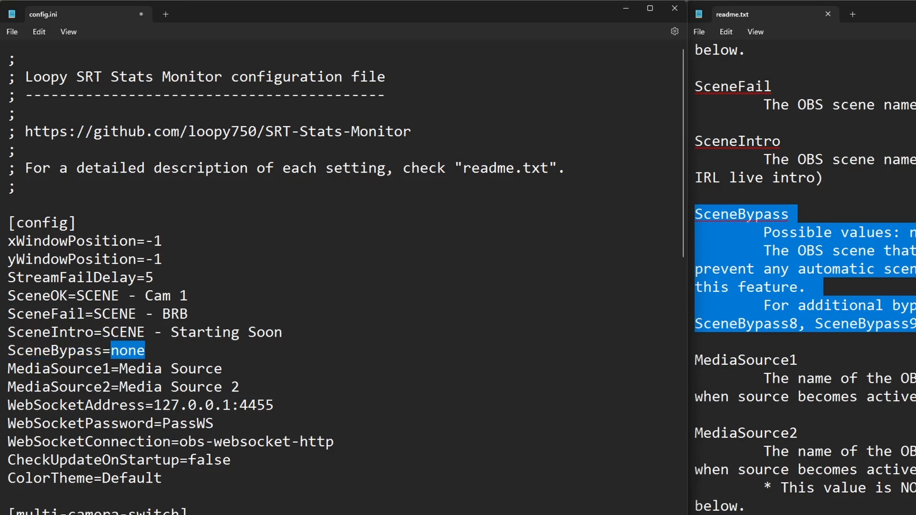
type("SCENE - Starting Soon")
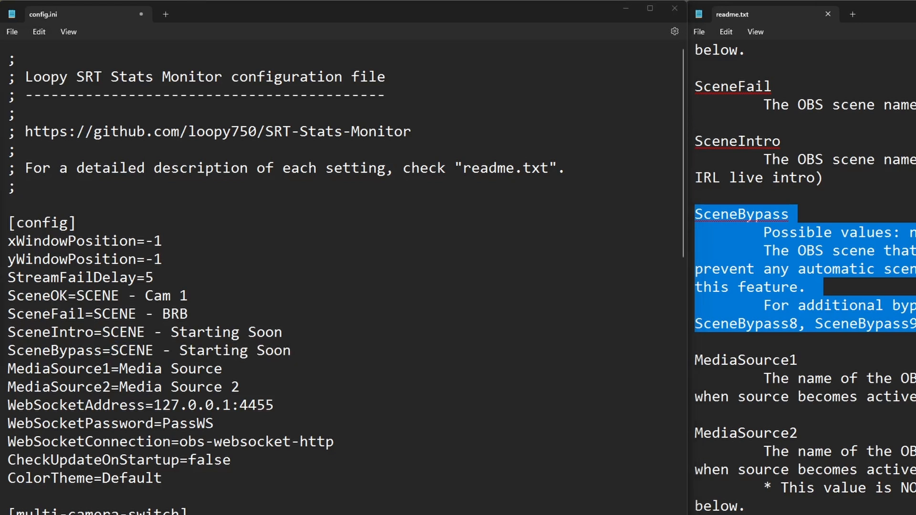
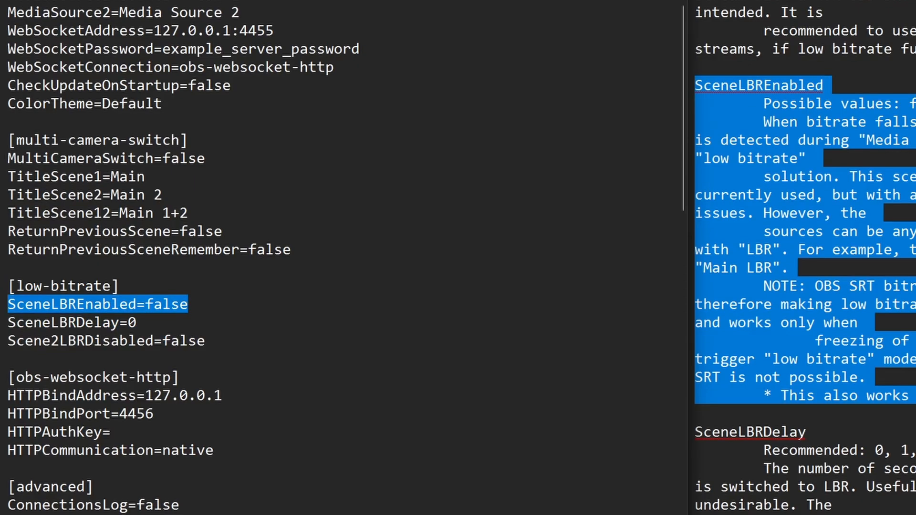
Enable the obsws section and set its websocket password to example_server_password.
type("true")
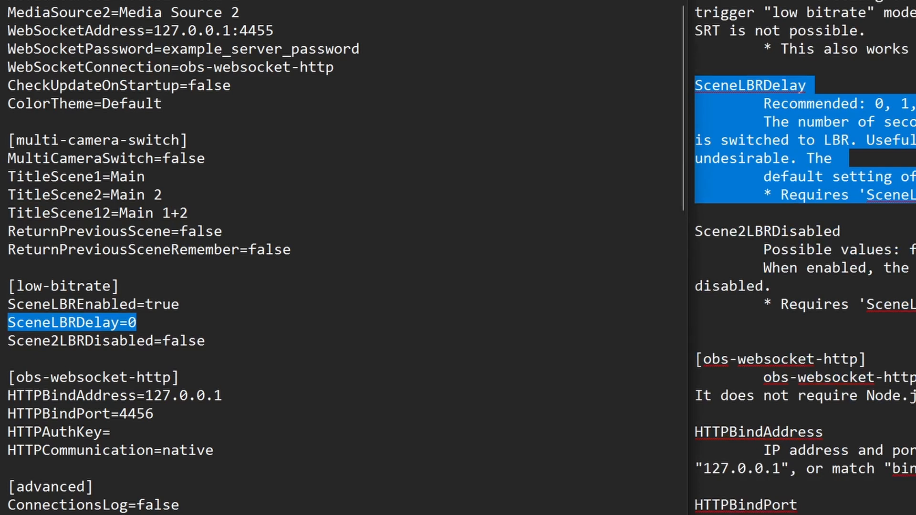
scroll("down", 3)
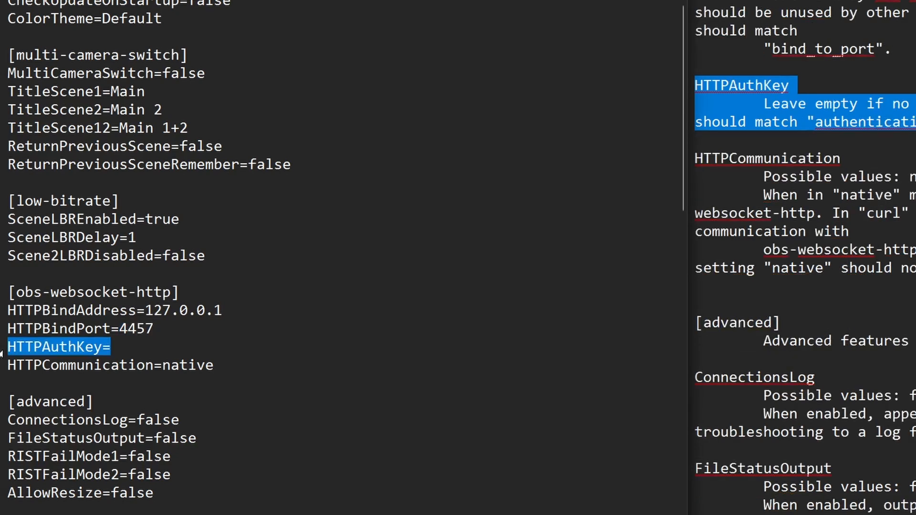
type("example_server_password")
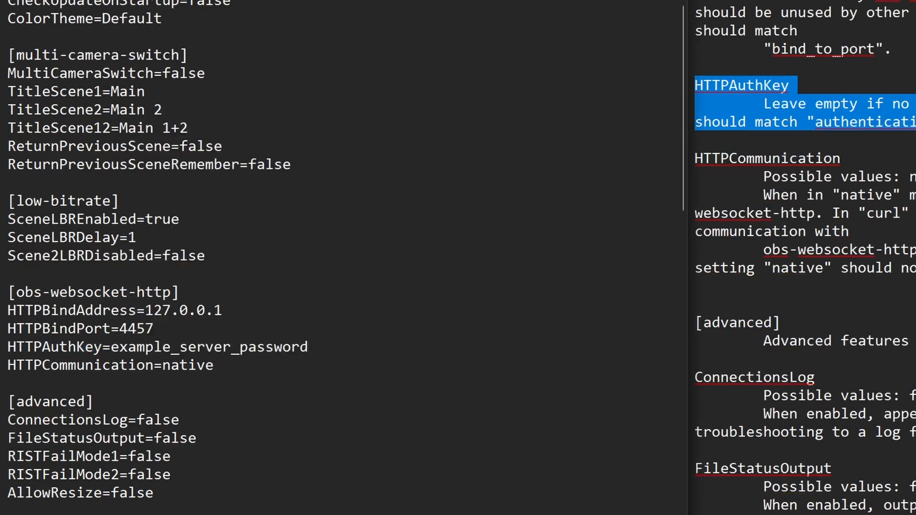
Set the HTTP bind address to 127.0.0.1 and the port to 4457.
triple_click(157, 347)
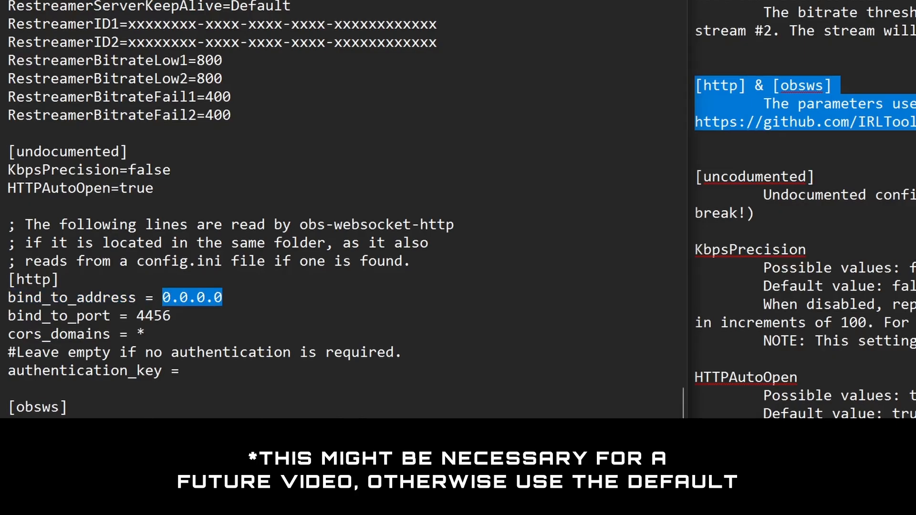
type("127.")
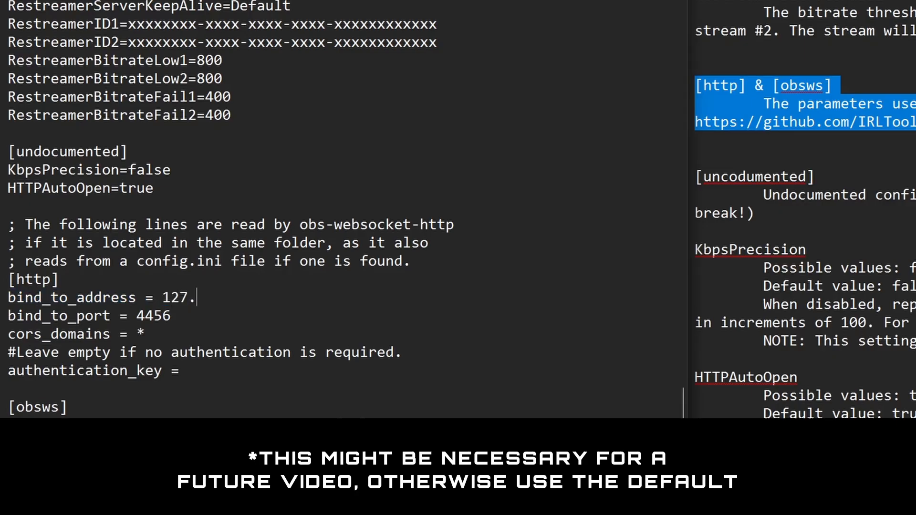
type("0.0.1")
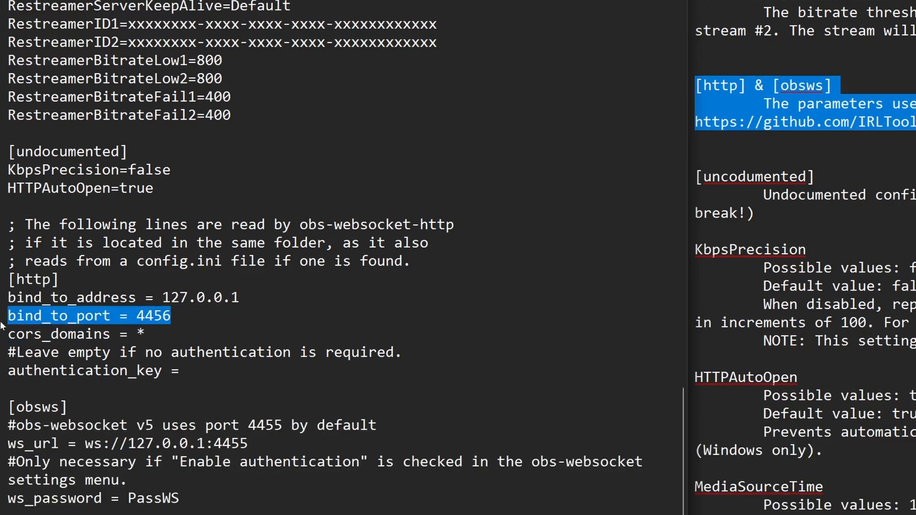
type("4457")
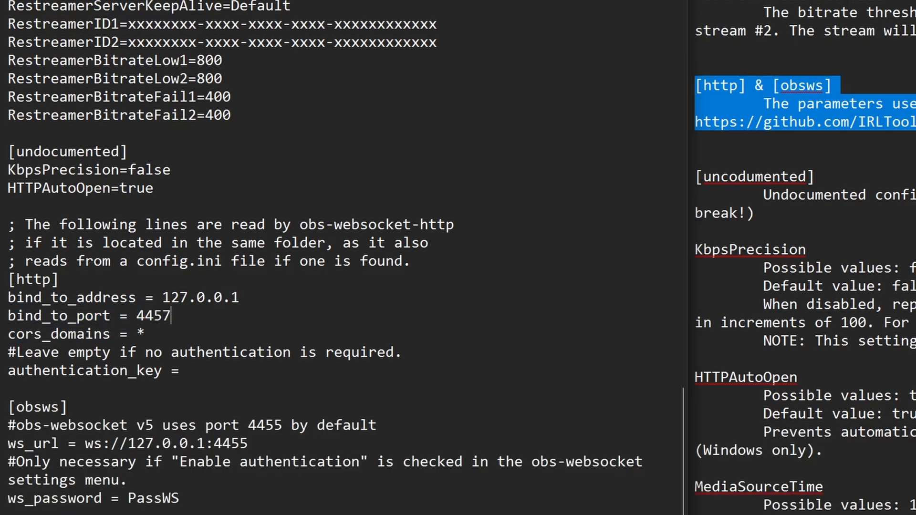
right_click(230, 251)
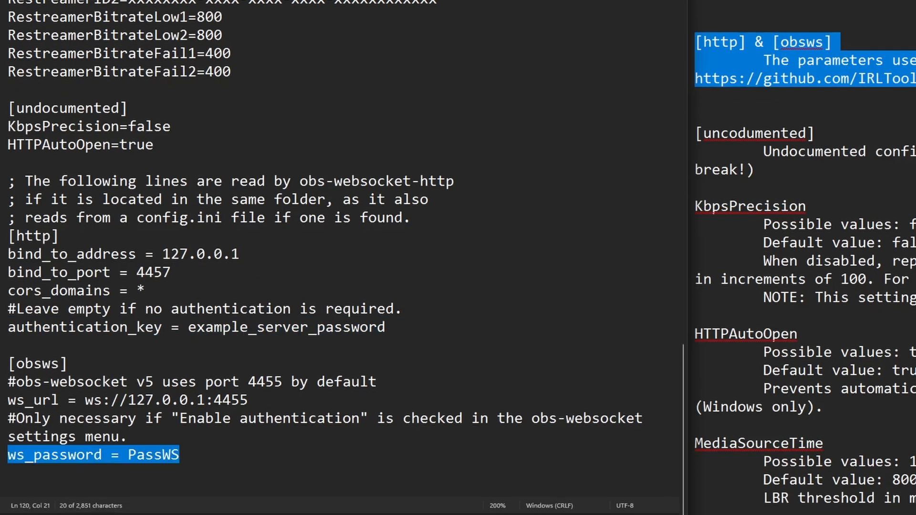
right_click(146, 454)
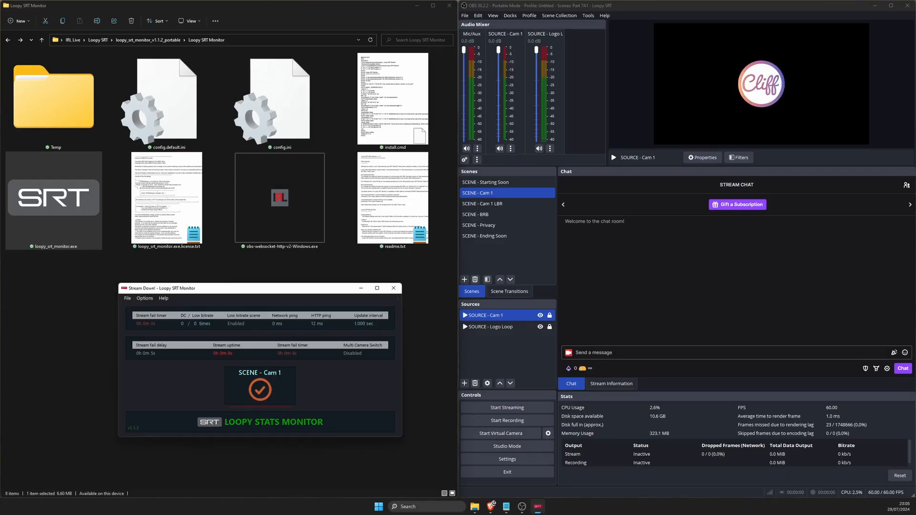
Run the monitor so OBS switches to SCENE - Starting Soon while the stream is down.
left_click(486, 182)
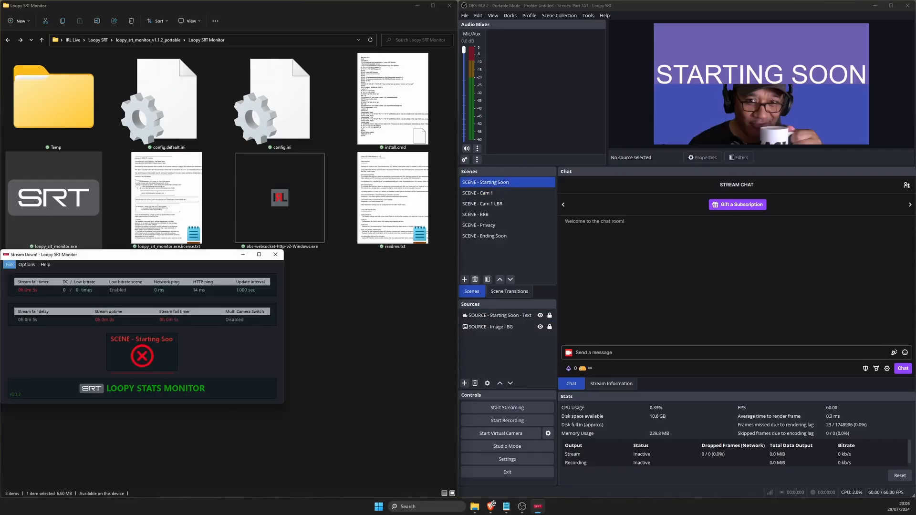
left_click(275, 255)
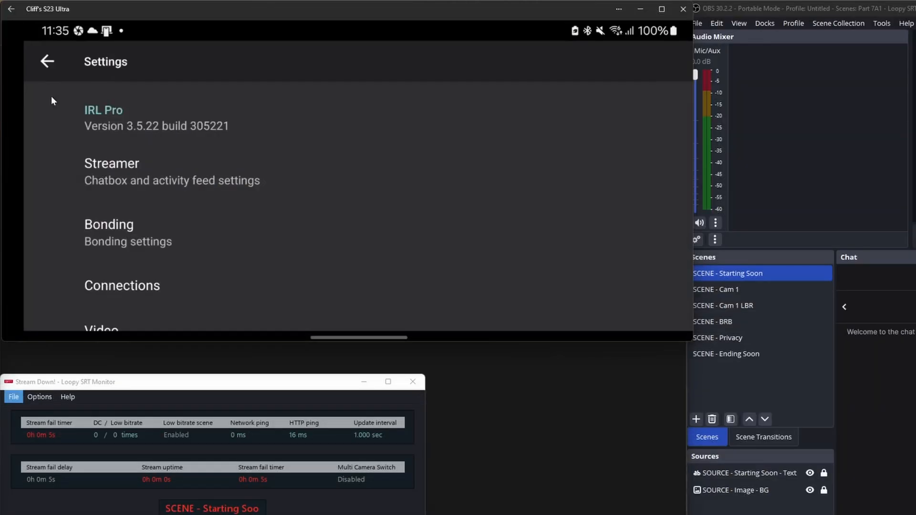
In IRL Pro's outgoing connections, make SRT Local active instead of SRT Remote.
left_click(121, 285)
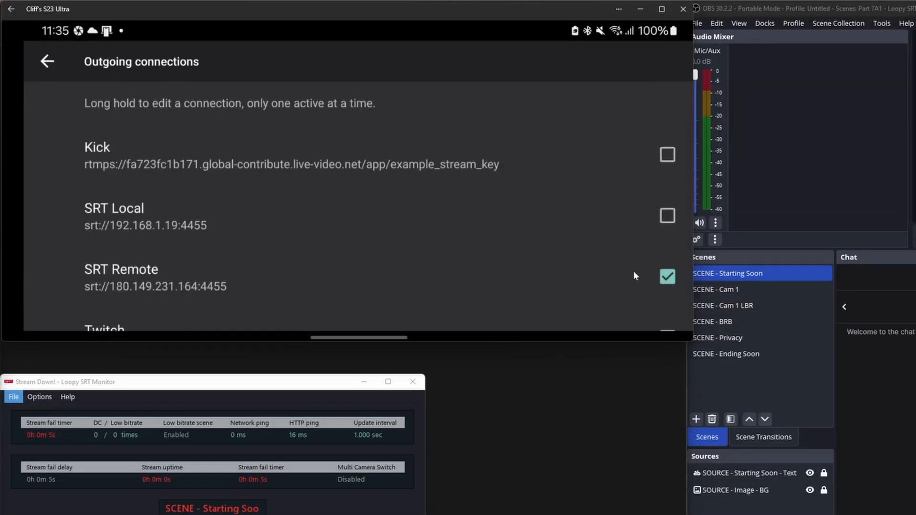
left_click(667, 215)
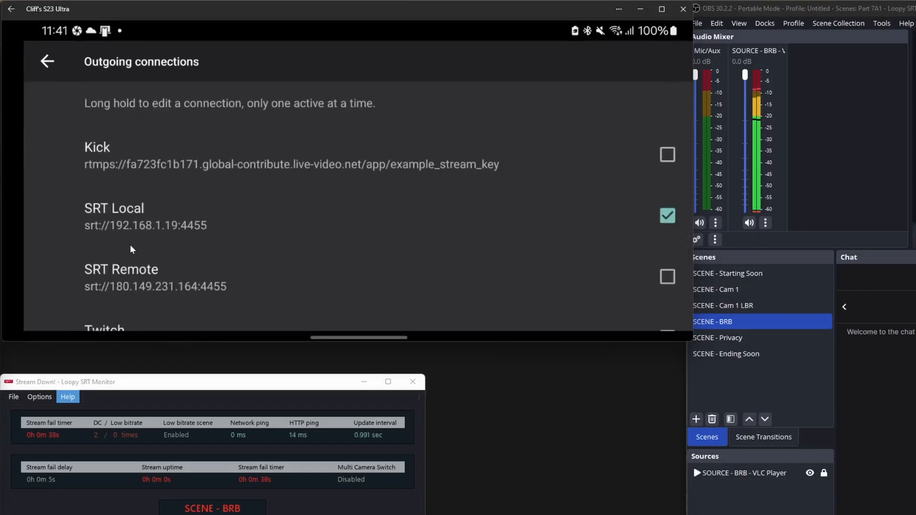
left_click(48, 61)
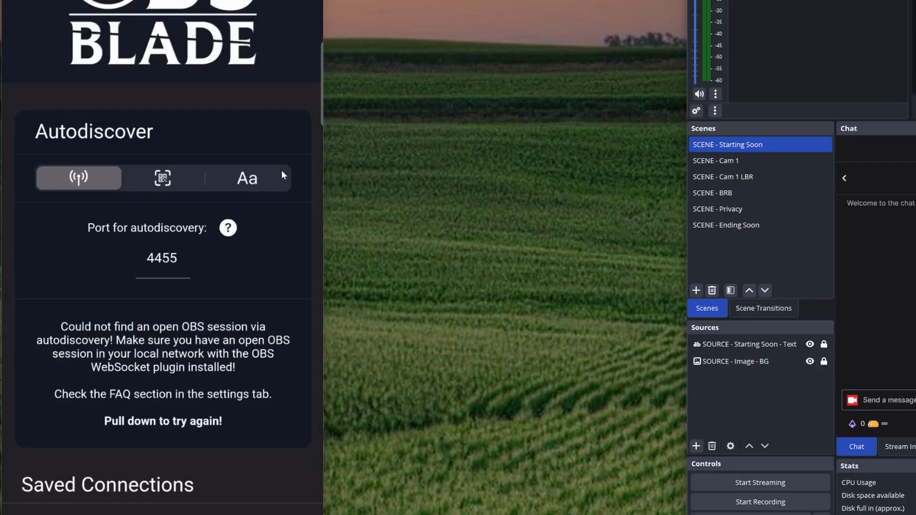
Connect OBS Blade to OBS with manual details, save the connection and reach the scene dashboard.
left_click(246, 178)
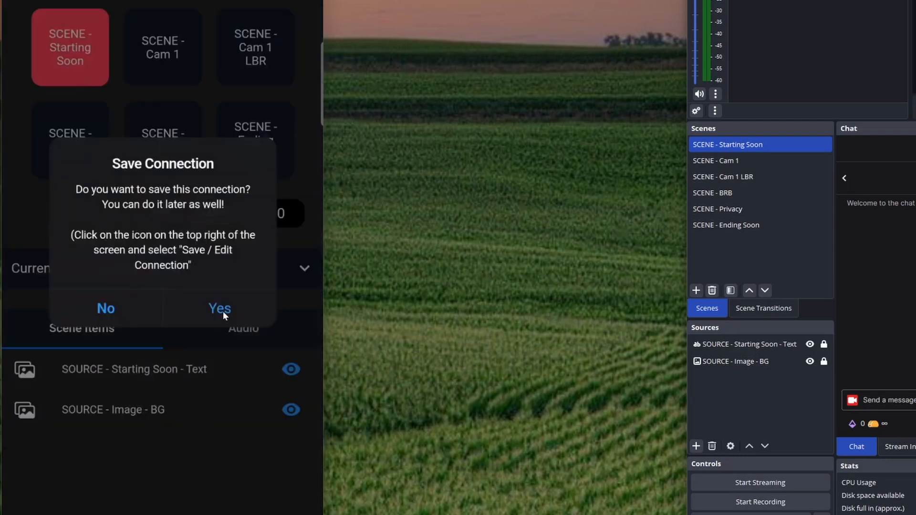
left_click(219, 309)
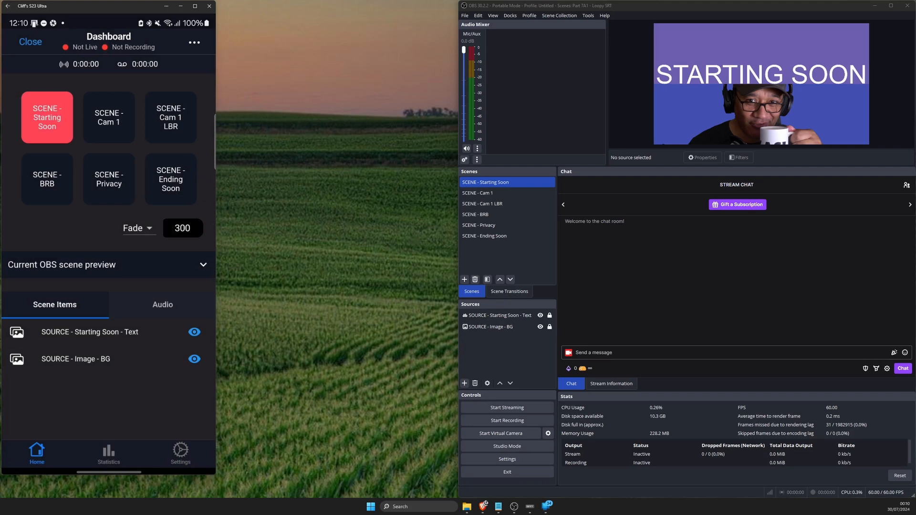
left_click(171, 179)
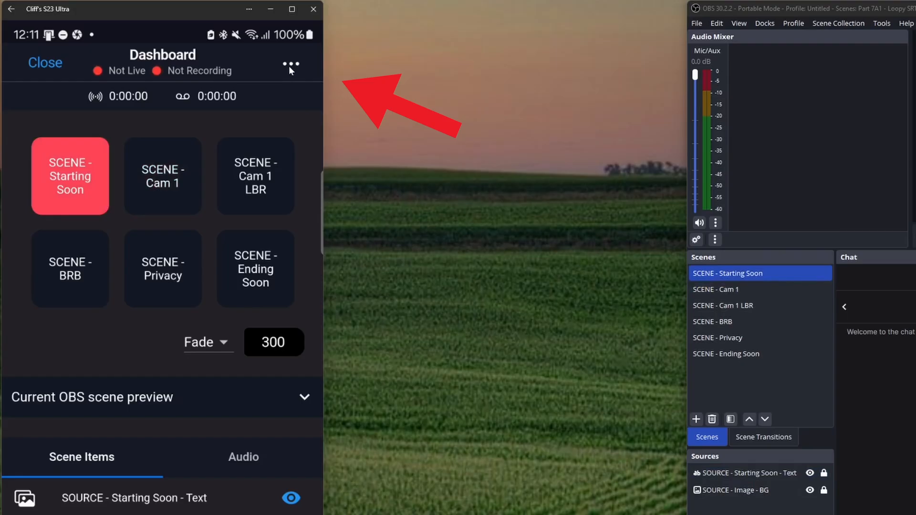
left_click(290, 64)
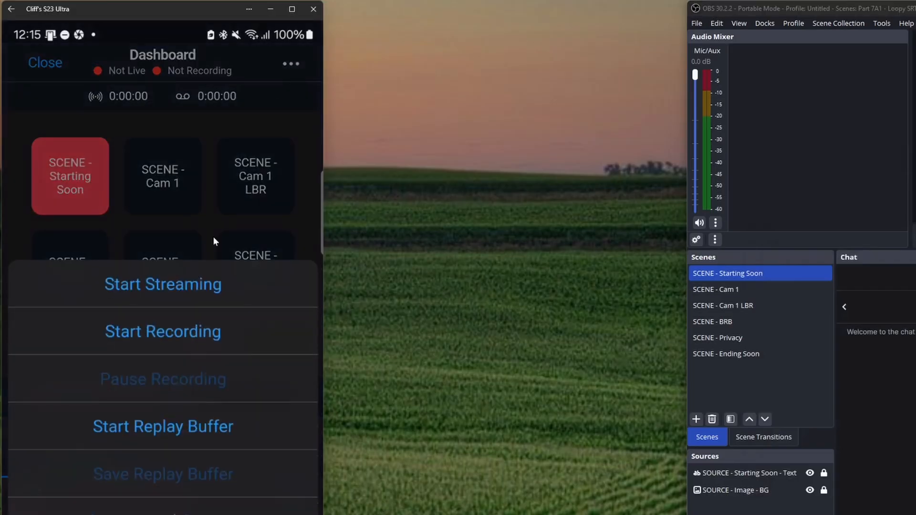
Start the OBS stream remotely from OBS Blade and confirm.
left_click(162, 284)
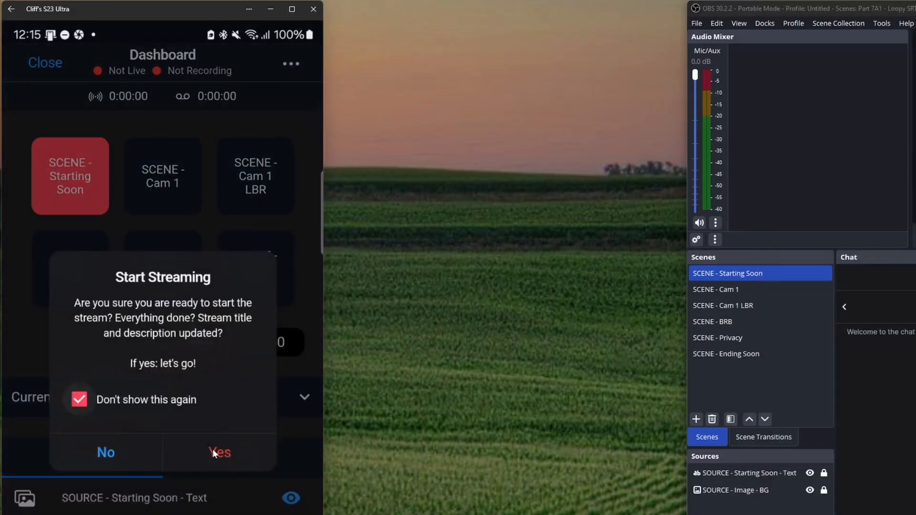
left_click(219, 453)
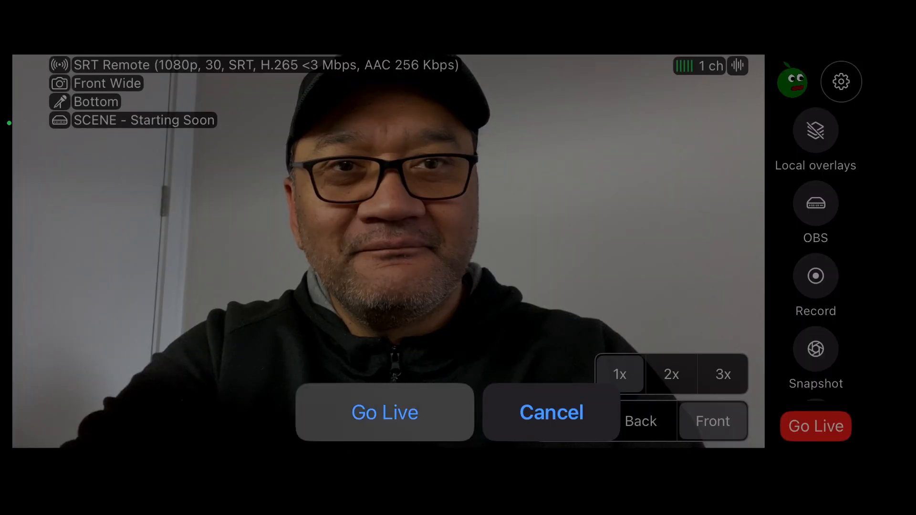
left_click(383, 412)
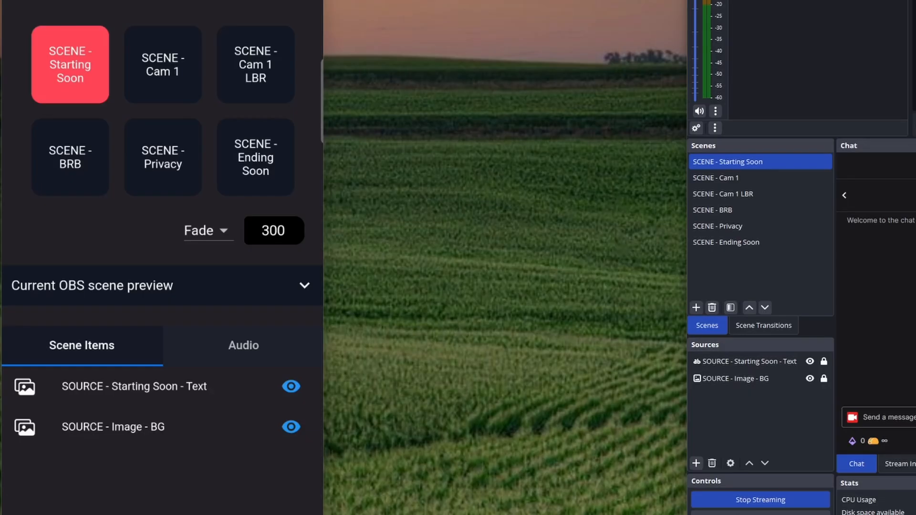
Switch OBS between scenes such as Cam 1, Ending Soon and the Extra Scene.
left_click(162, 64)
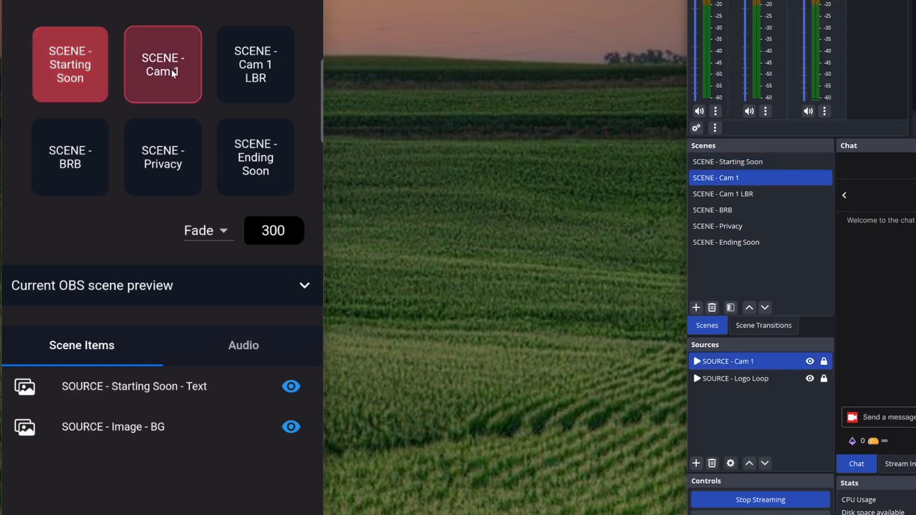
left_click(163, 64)
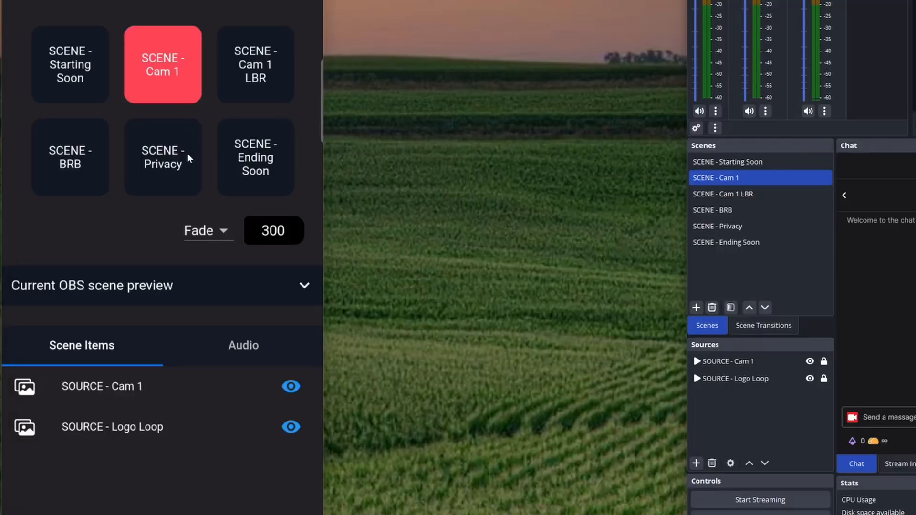
left_click(162, 156)
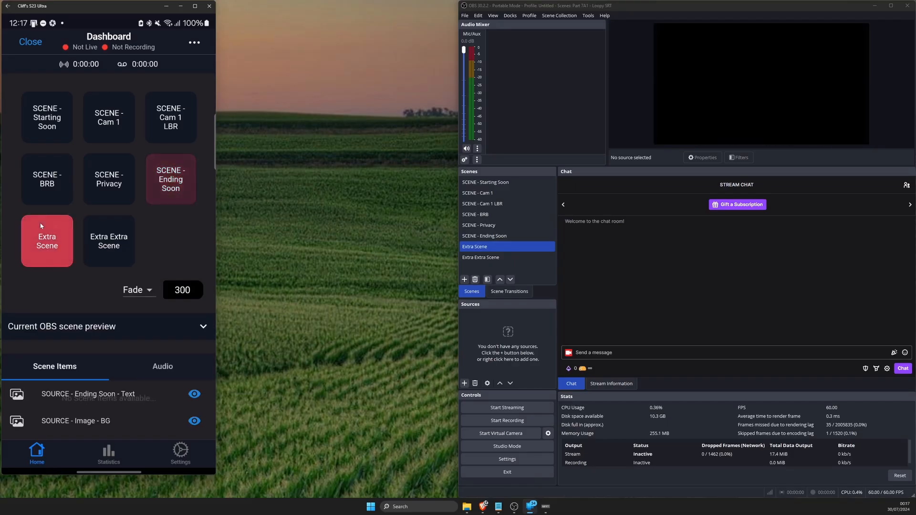
left_click(108, 241)
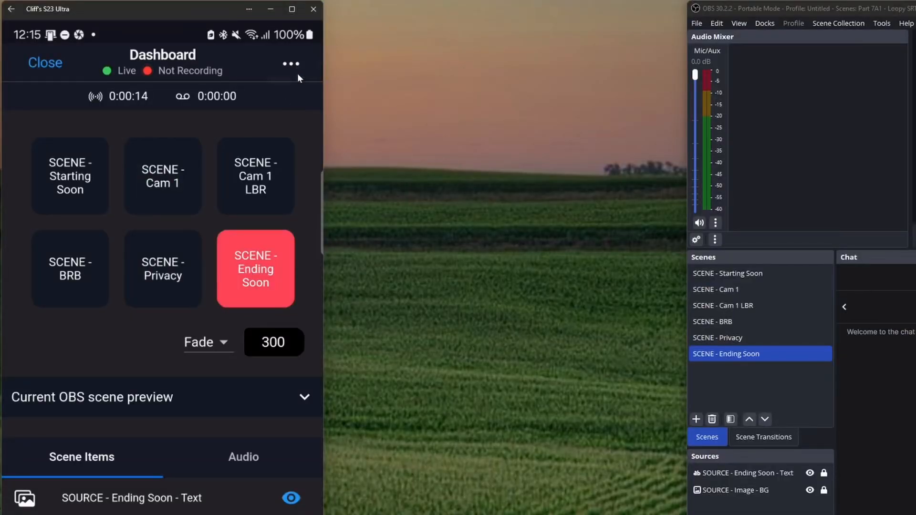
Stop the OBS stream and confirm.
left_click(290, 64)
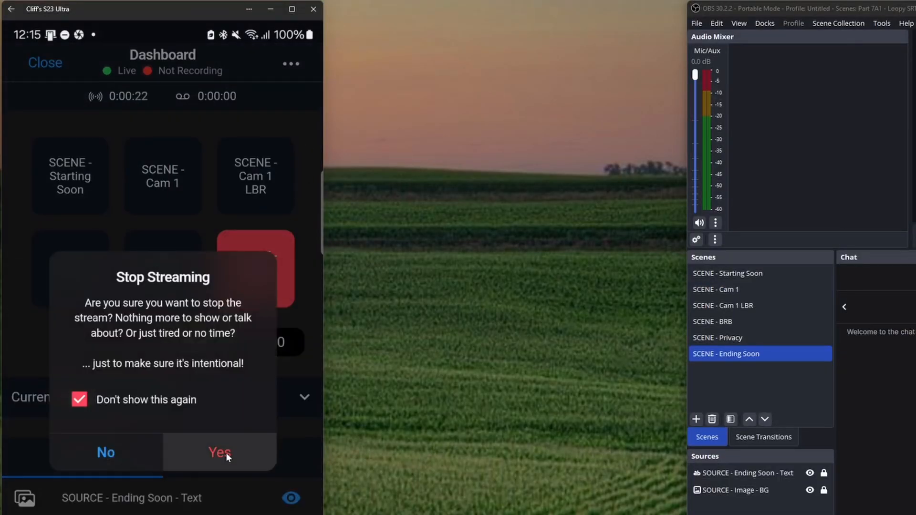
left_click(220, 452)
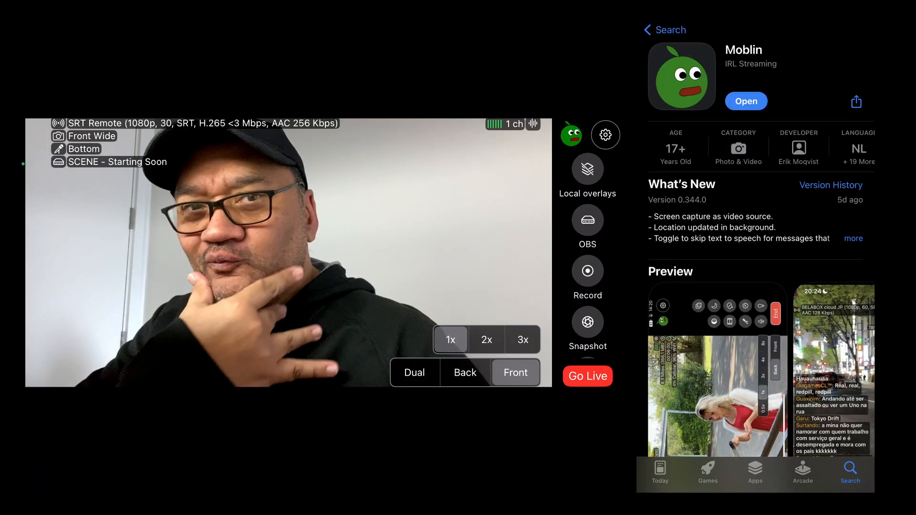
left_click(587, 376)
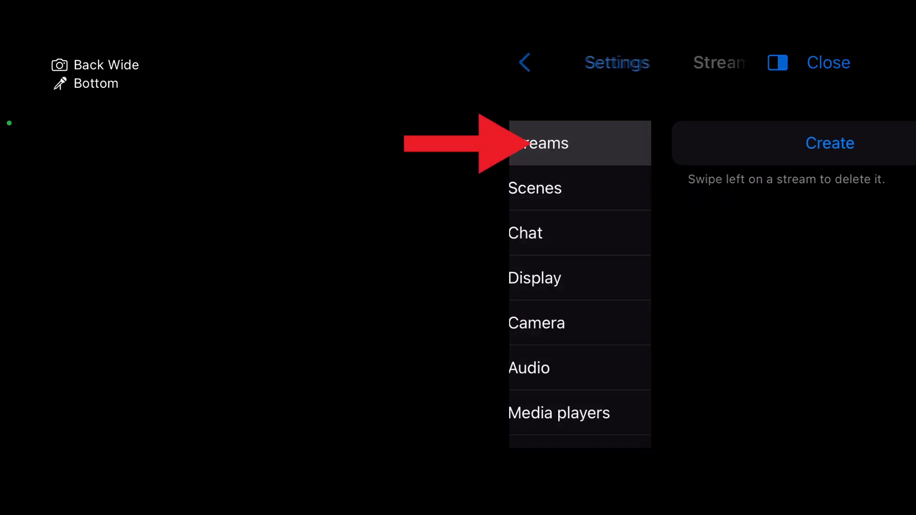
left_click(829, 143)
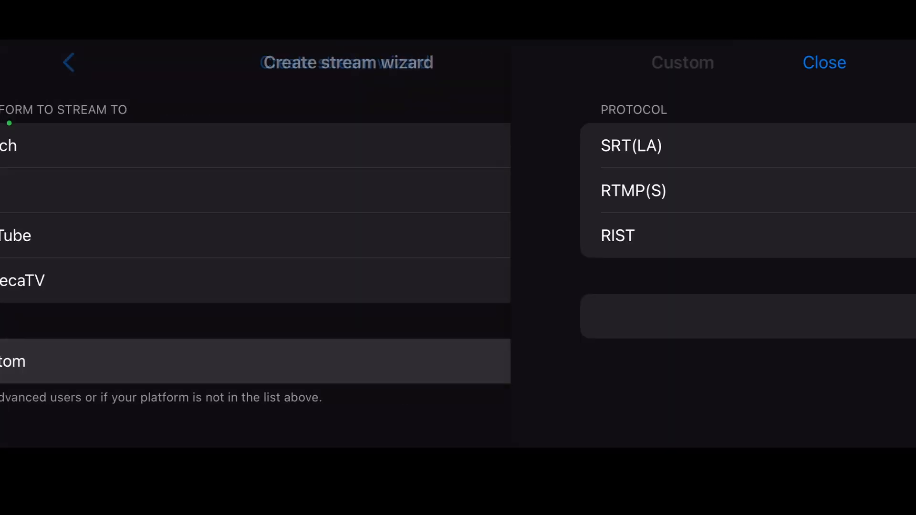
left_click(630, 145)
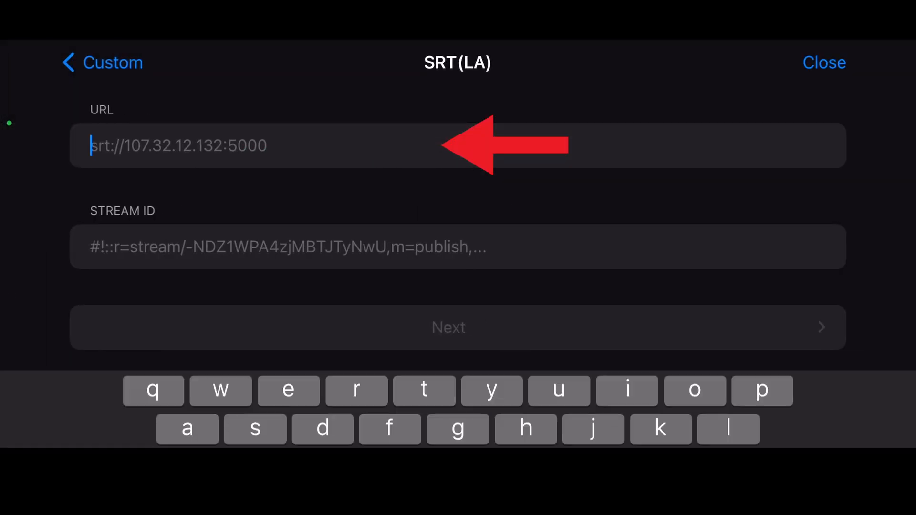
type("srt://180.149.231.164:4455")
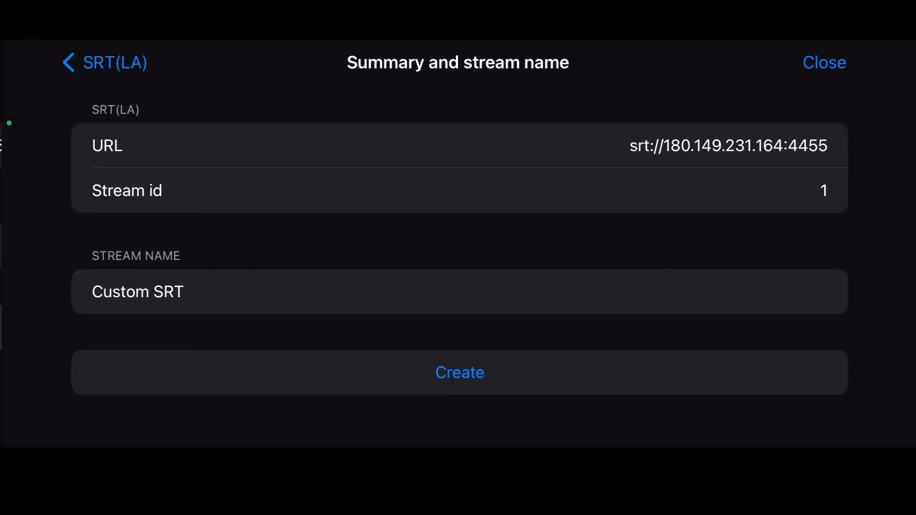
left_click(233, 292)
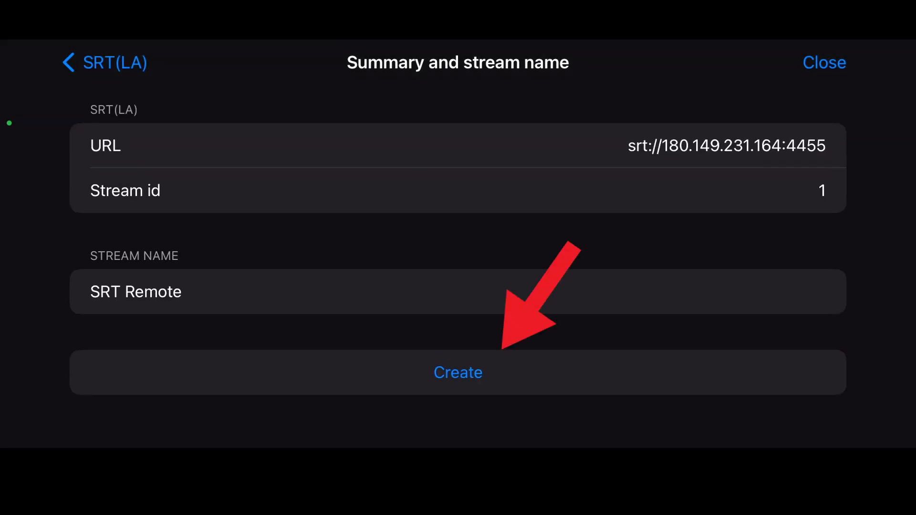
left_click(458, 372)
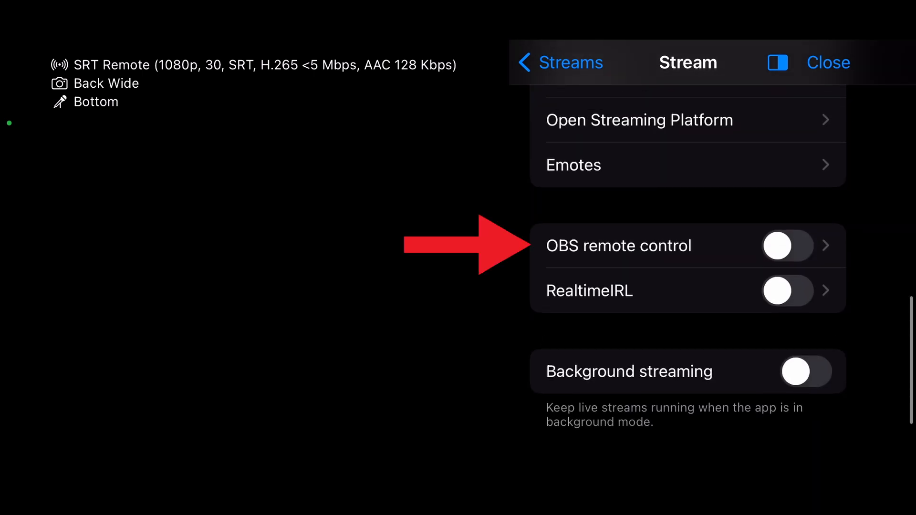
Configure Moblin's OBS remote control with the websocket URL, password and source SOURCE - Cam 1.
left_click(619, 245)
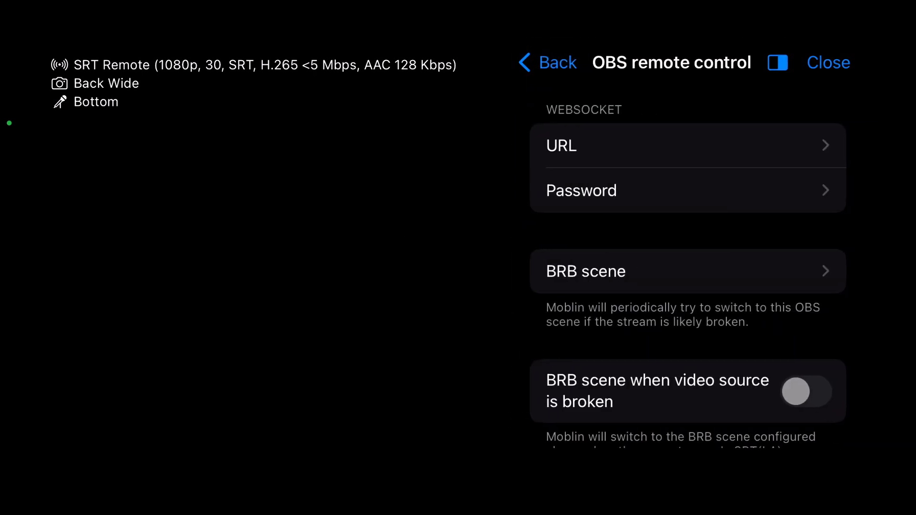
left_click(686, 145)
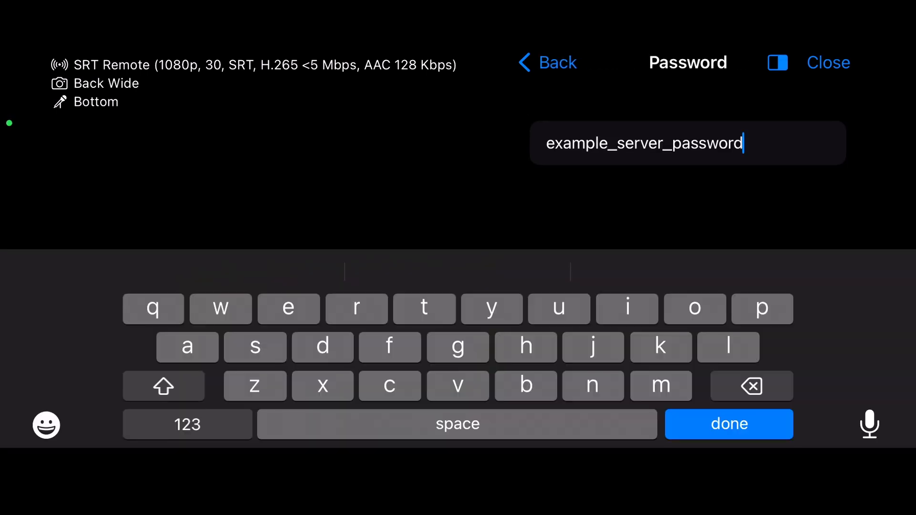
left_click(729, 424)
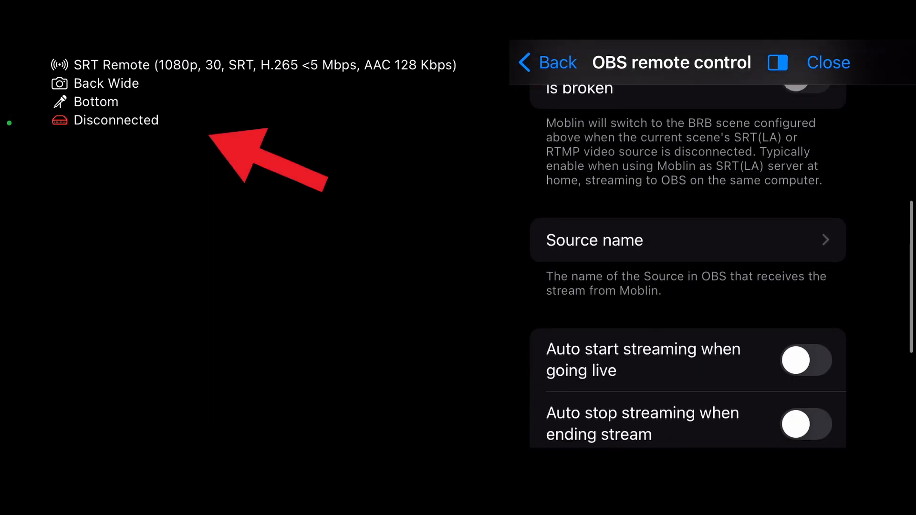
left_click(594, 240)
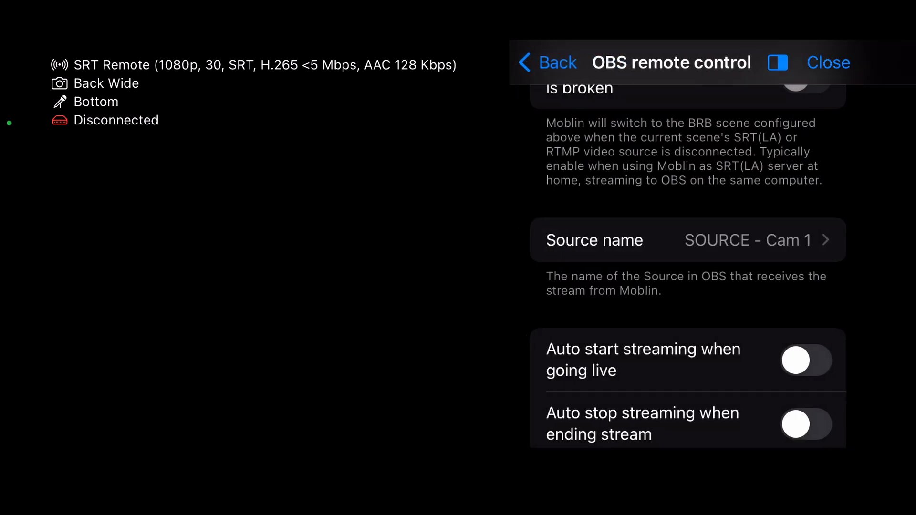
Return to the camera view and show the connected OBS scenes list with SCENE - Cam 1 LBR active.
left_click(828, 63)
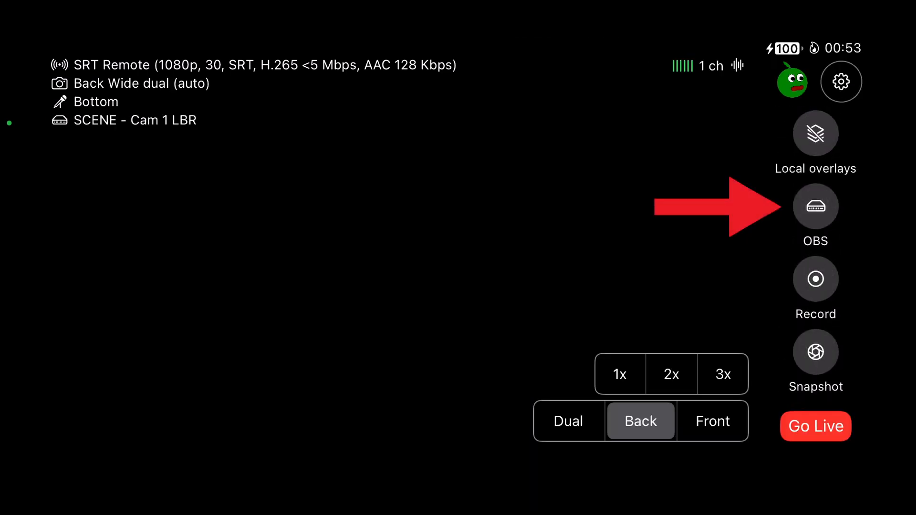
left_click(814, 206)
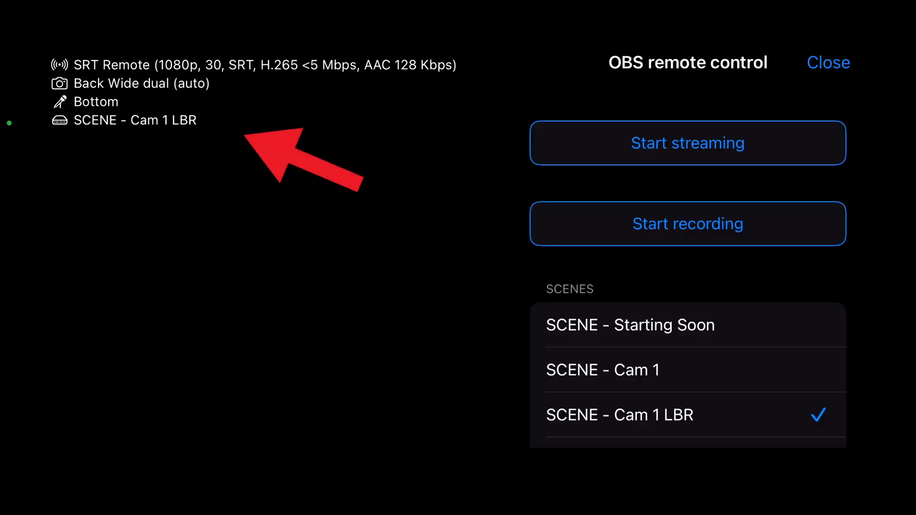